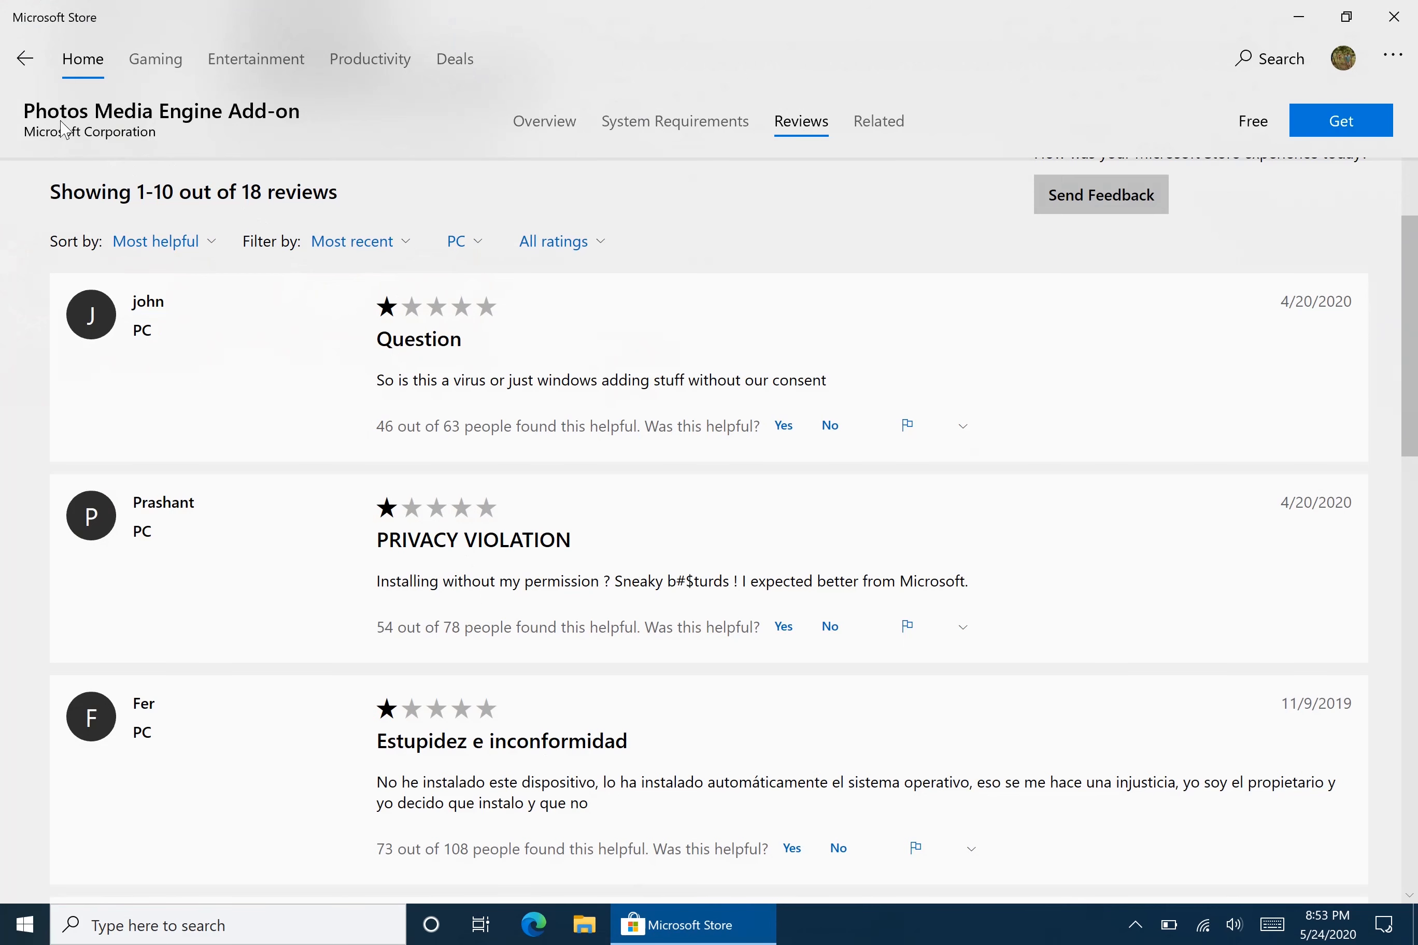
mouse_move(258, 134)
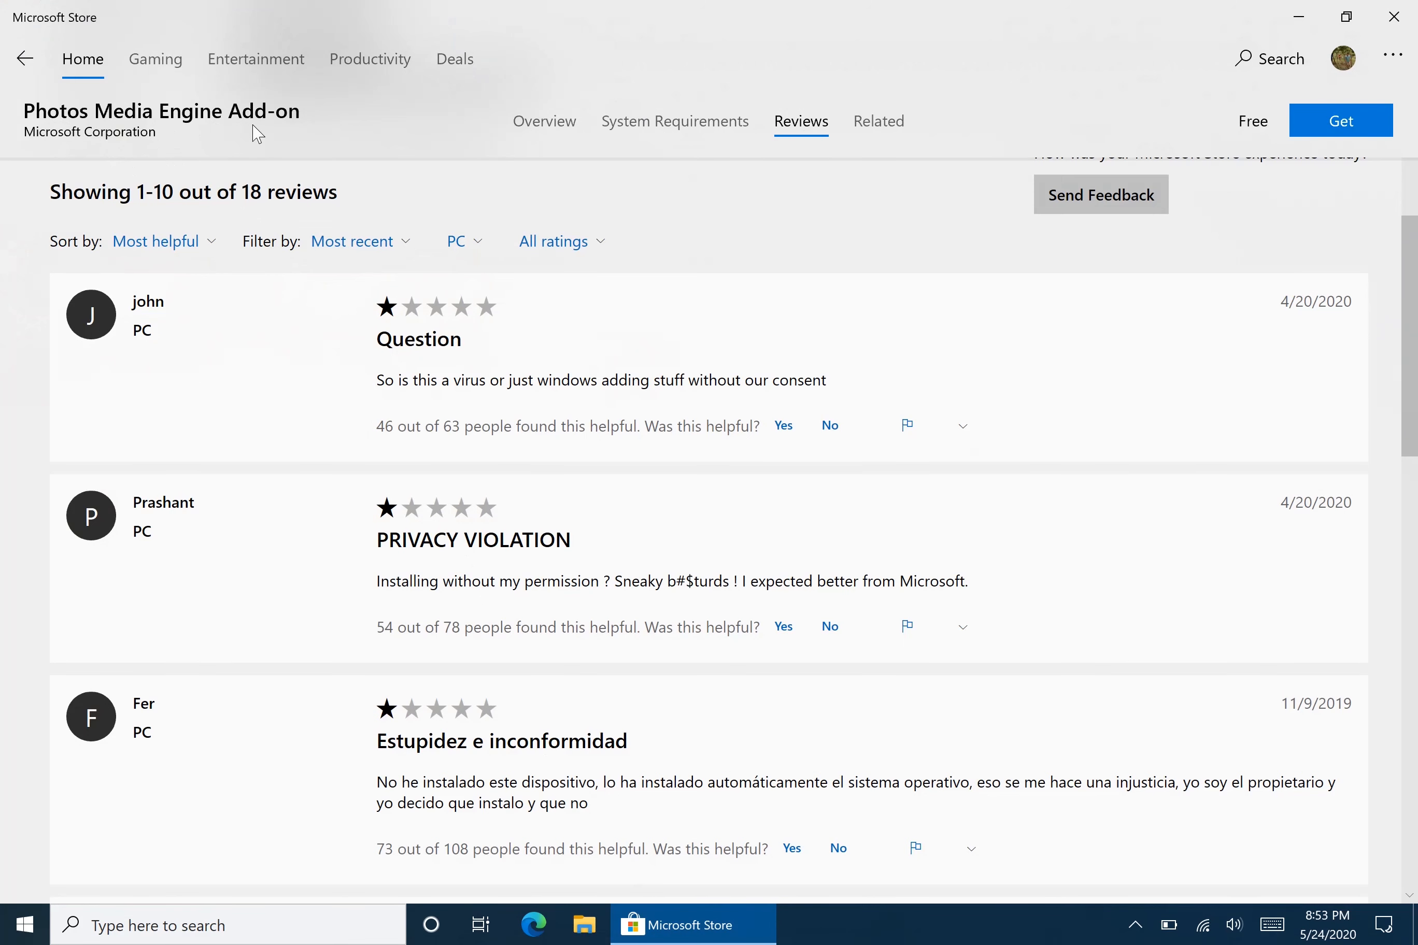
mouse_move(296, 224)
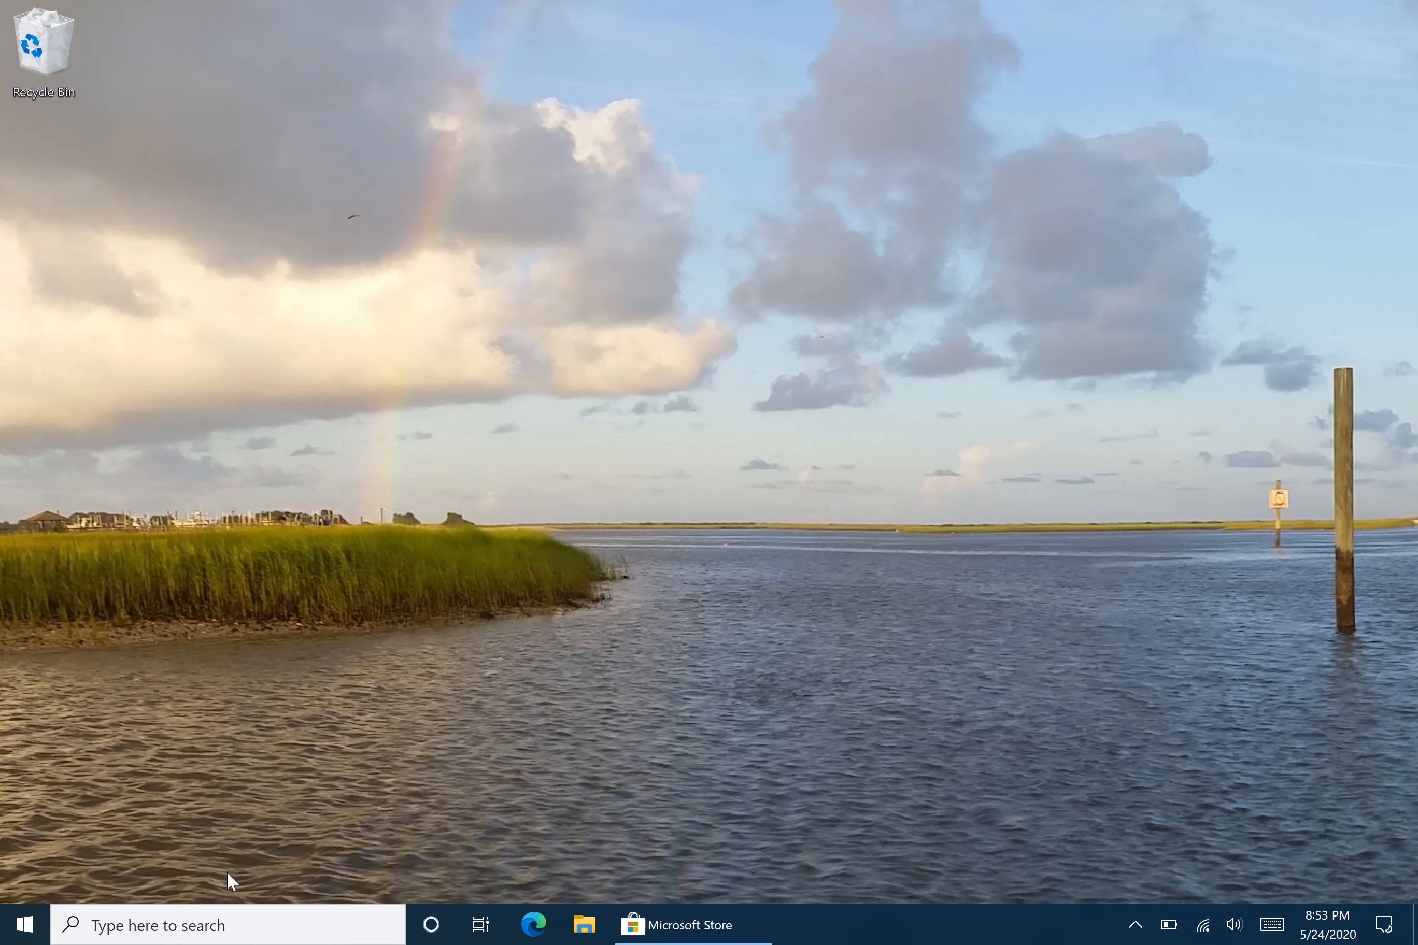
- Find Apps & features via taskbar search for 'apps' and scroll the list to Microsoft Photos
text(a)
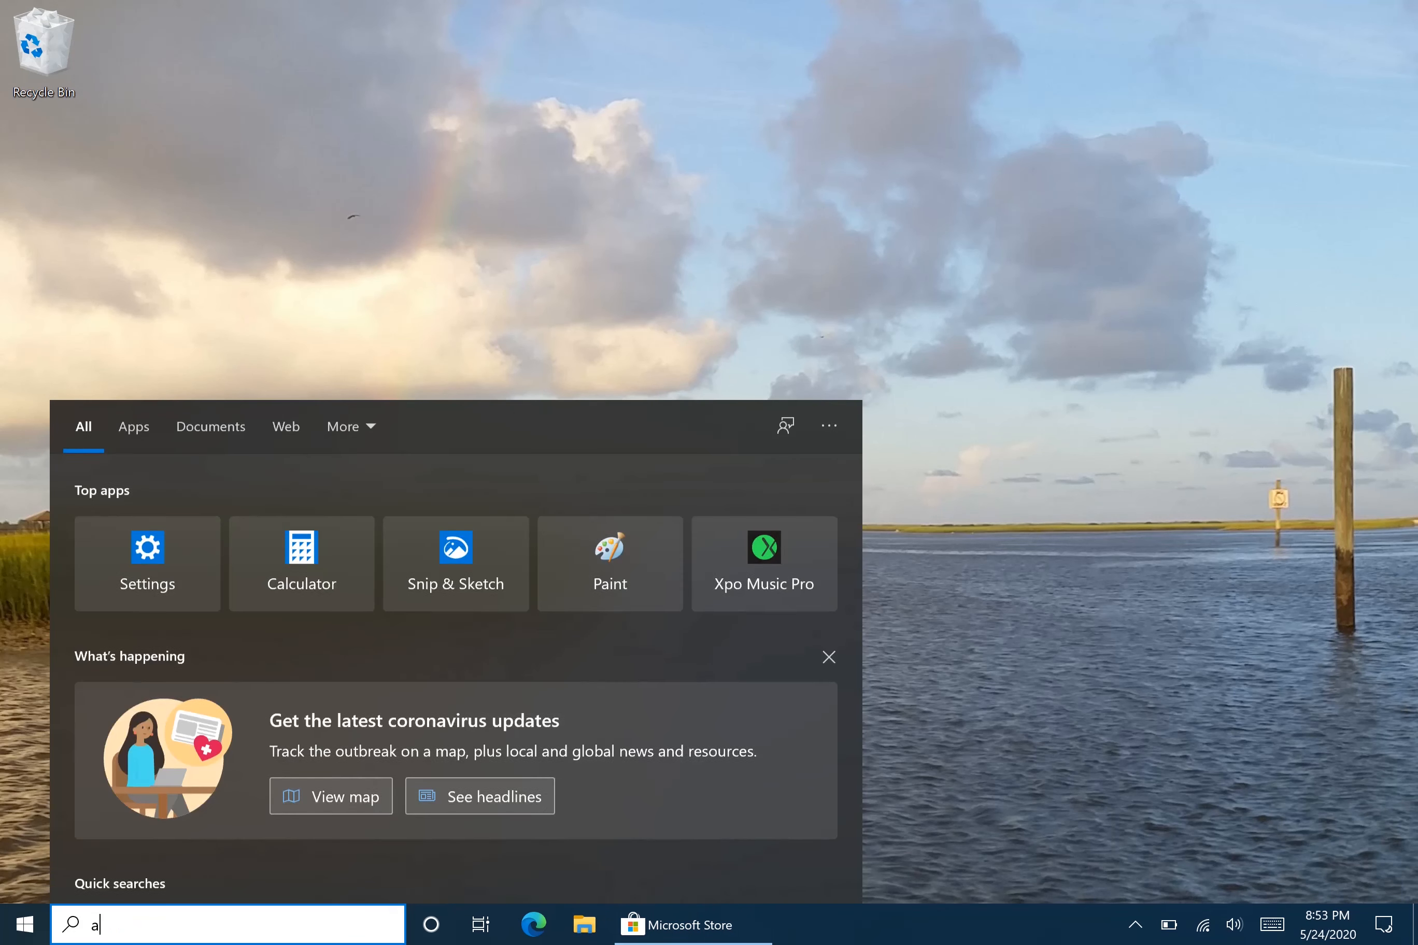
text(pps)
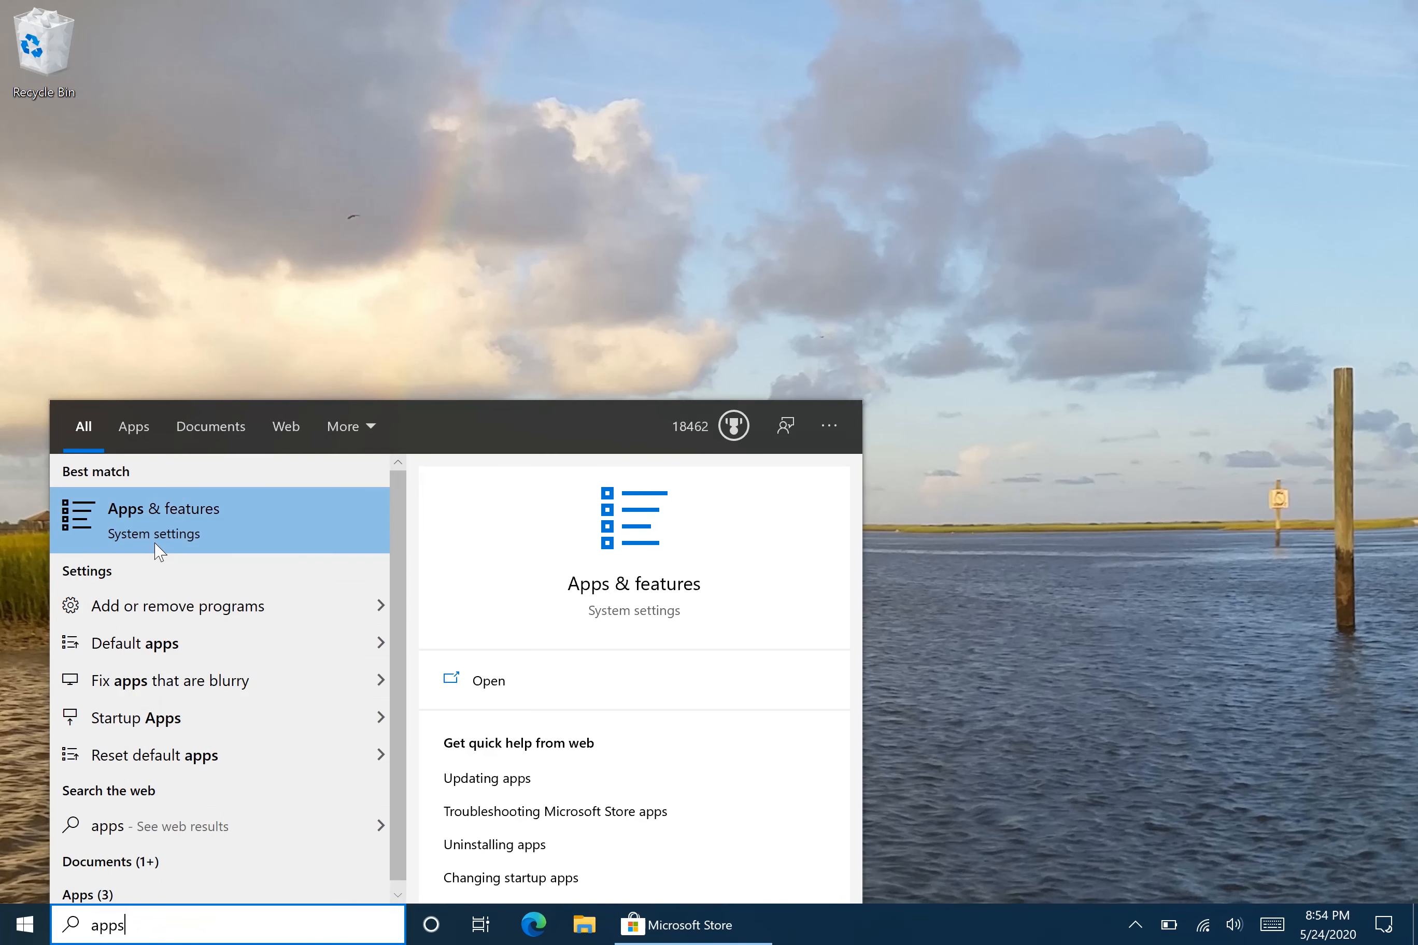
click(163, 508)
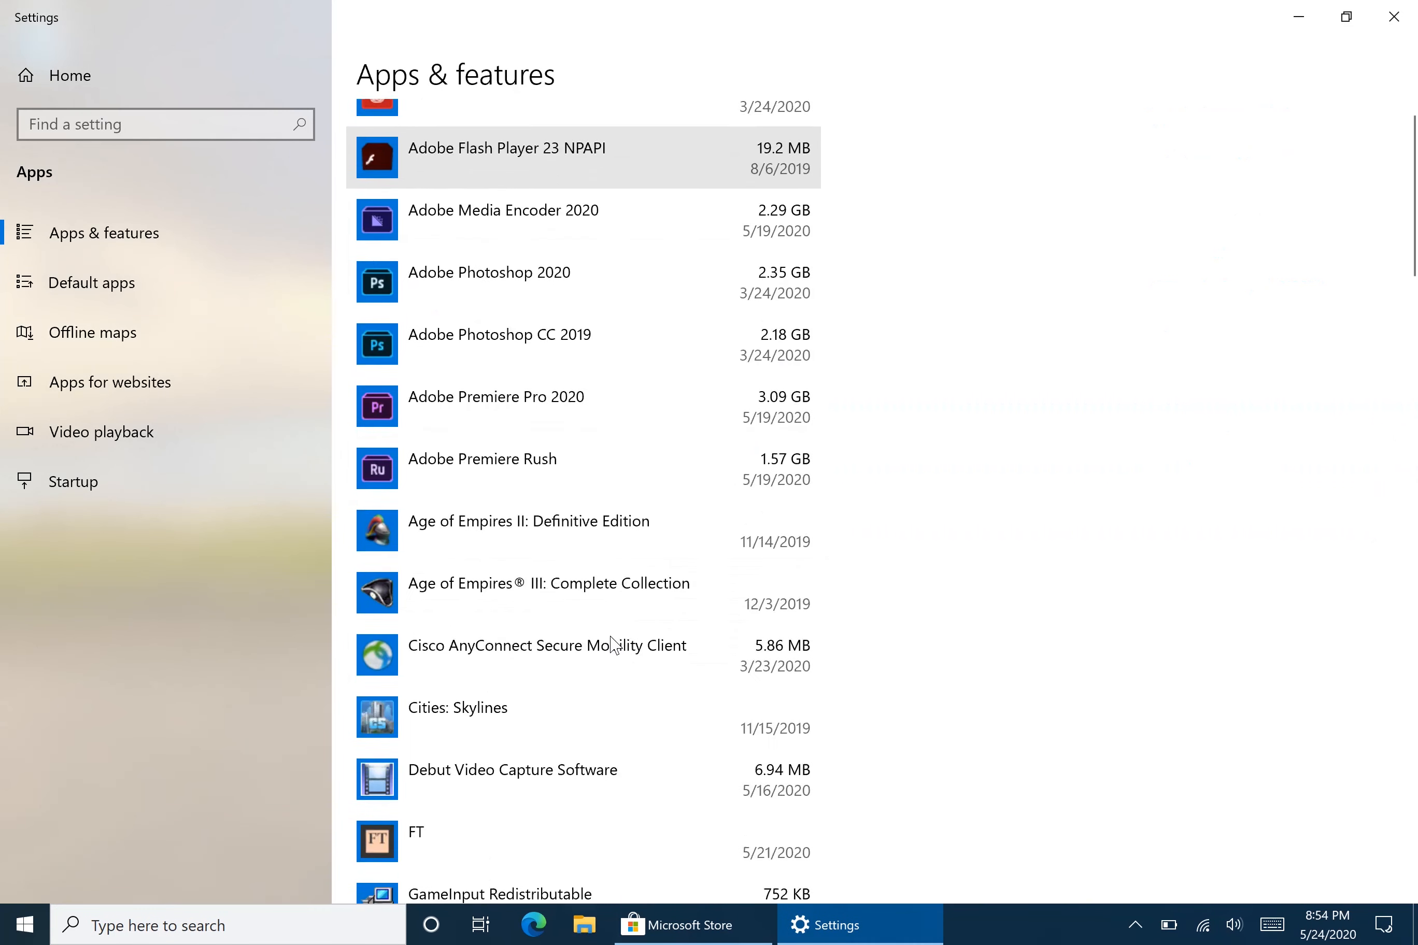
scroll(down, 3)
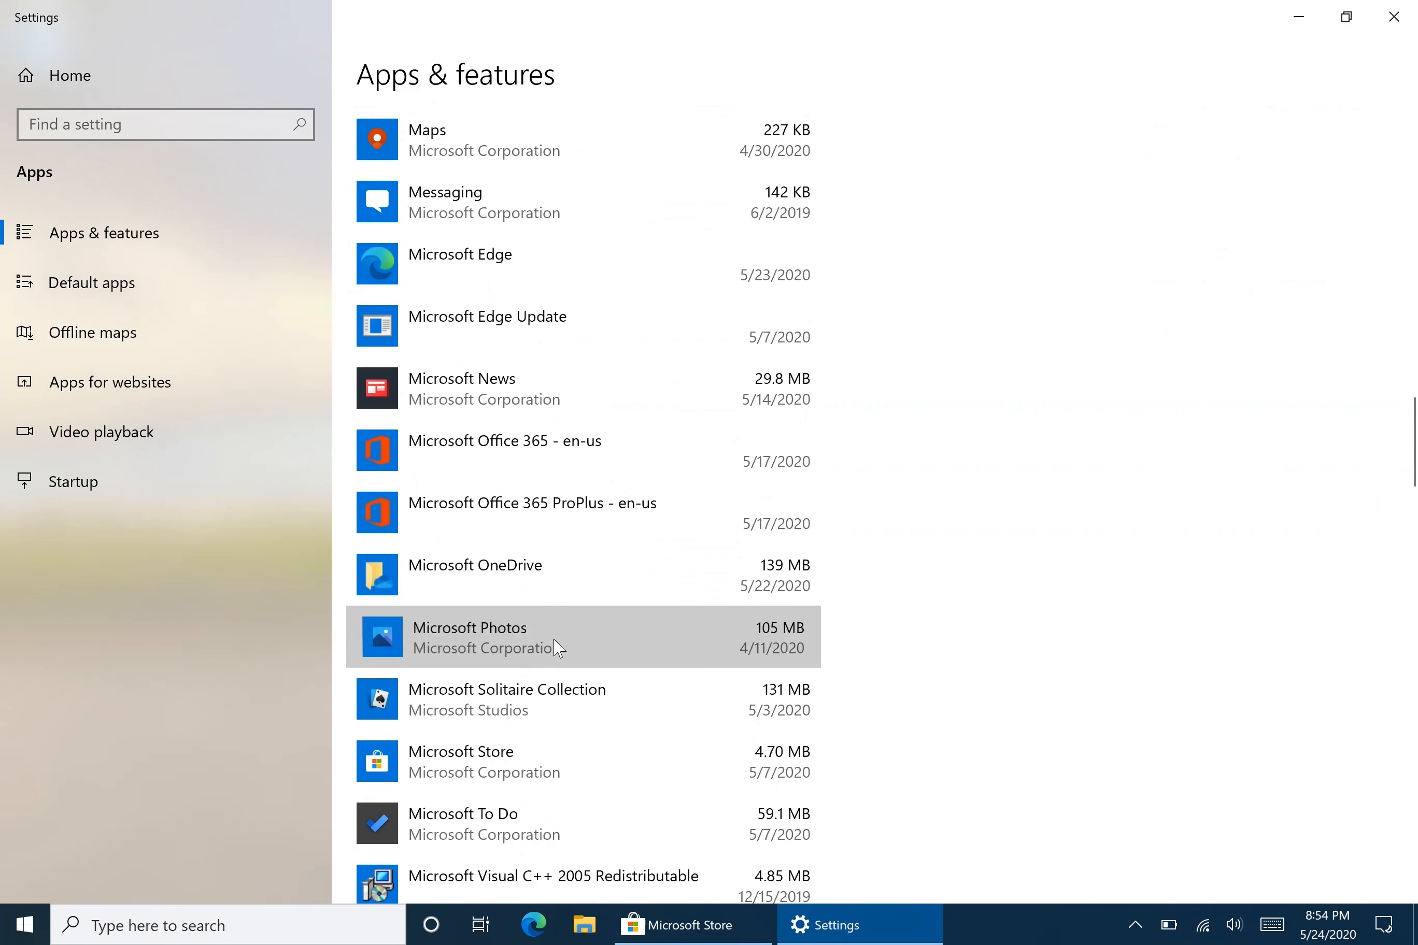